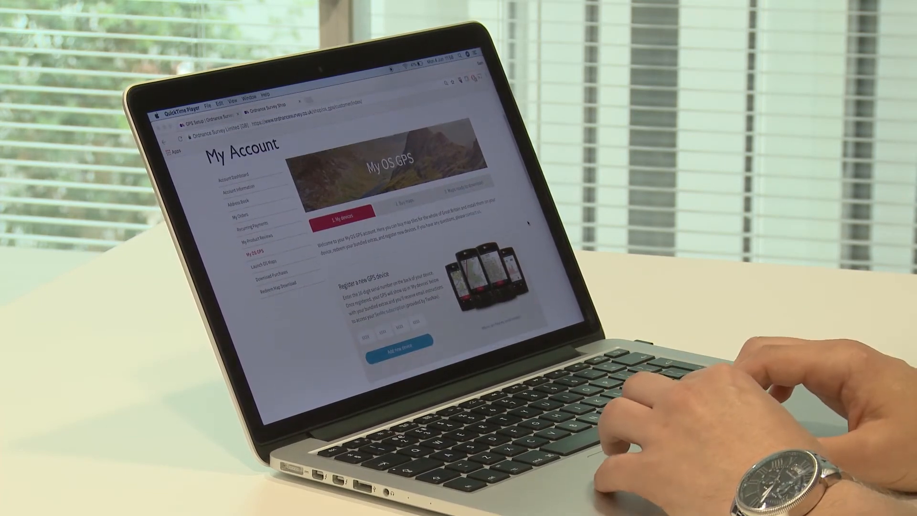
- Show the 'Your GPS comes with bundled extras' section under My OS GPS
left_click(338, 218)
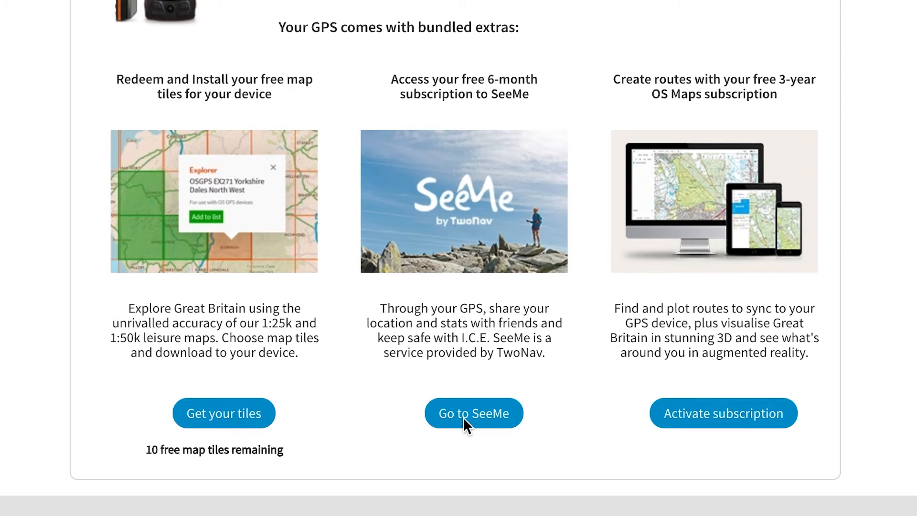
- Go to the SeeMe page and choose 'Get started now' to begin setup
left_click(473, 413)
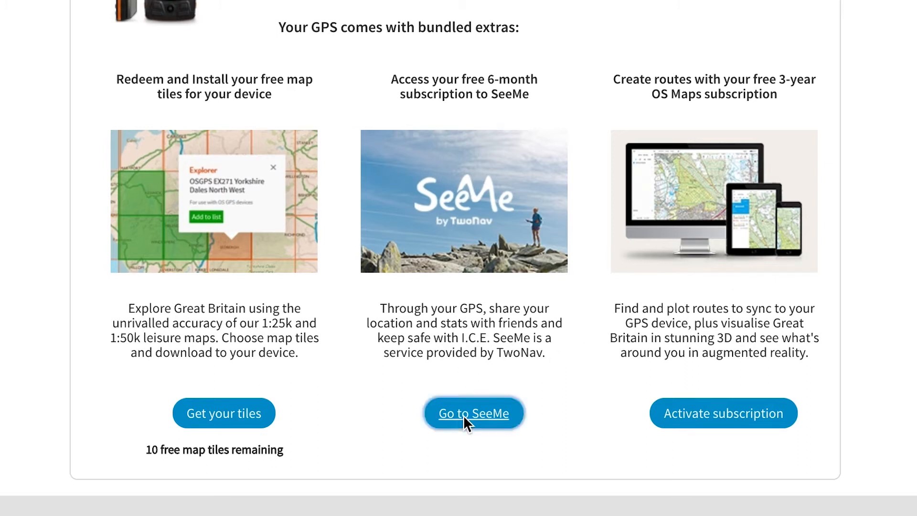
left_click(474, 412)
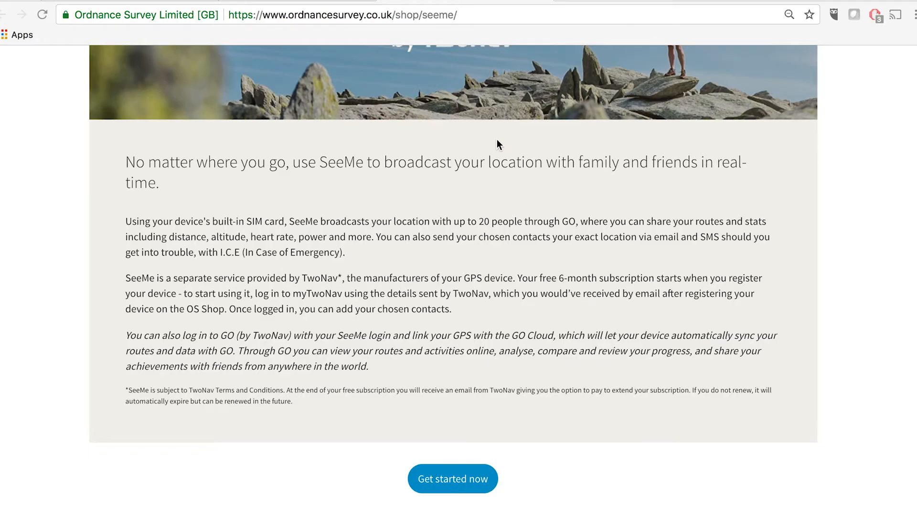
mouse_move(458, 494)
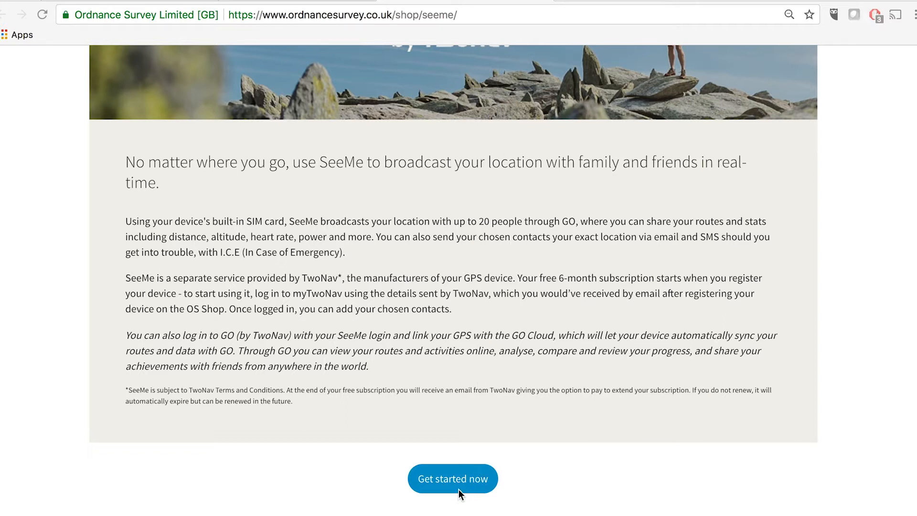
mouse_move(458, 487)
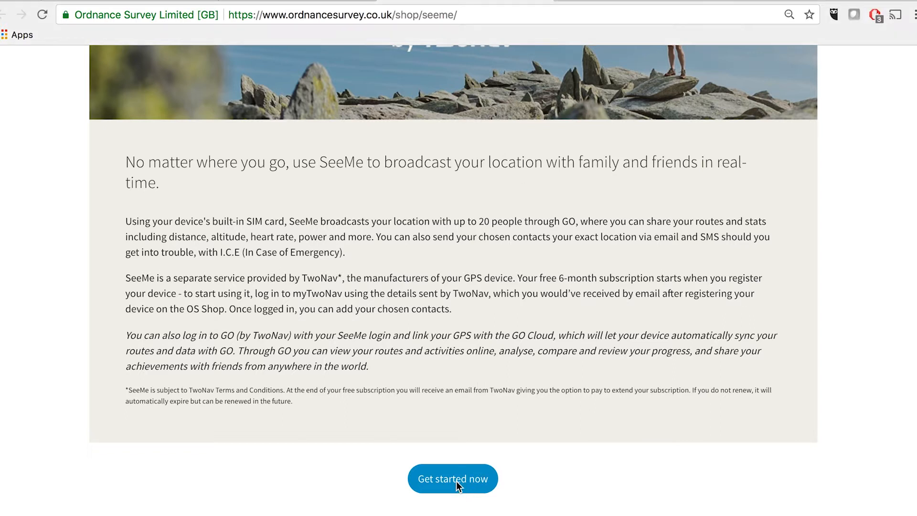
left_click(453, 479)
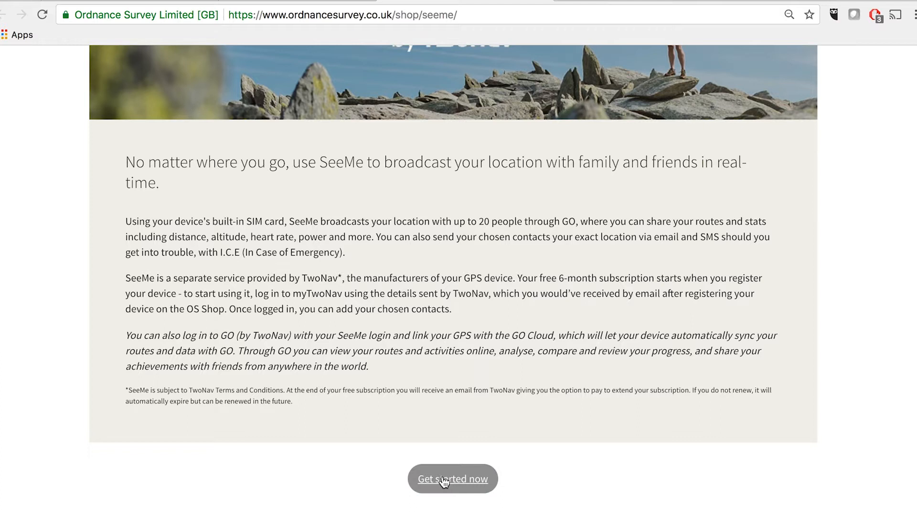
- Sign in to the TwoNav account to reach My products
left_click(453, 478)
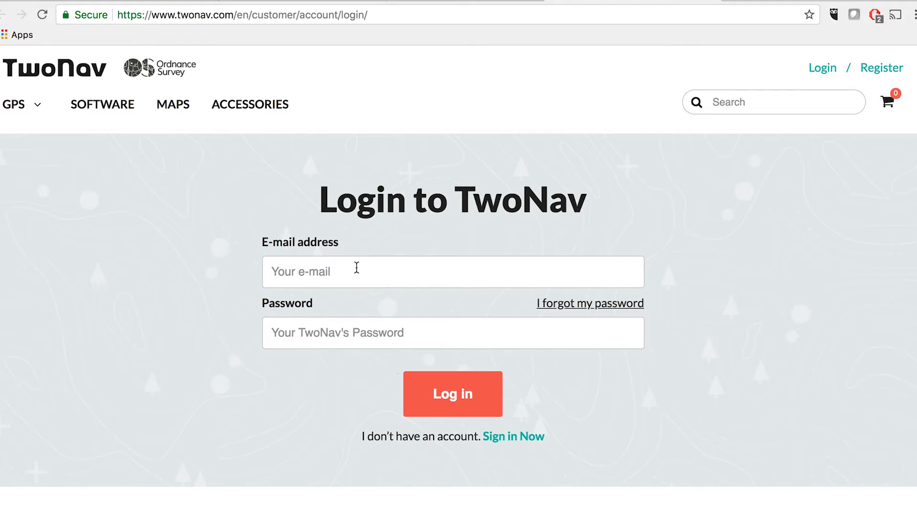
left_click(451, 394)
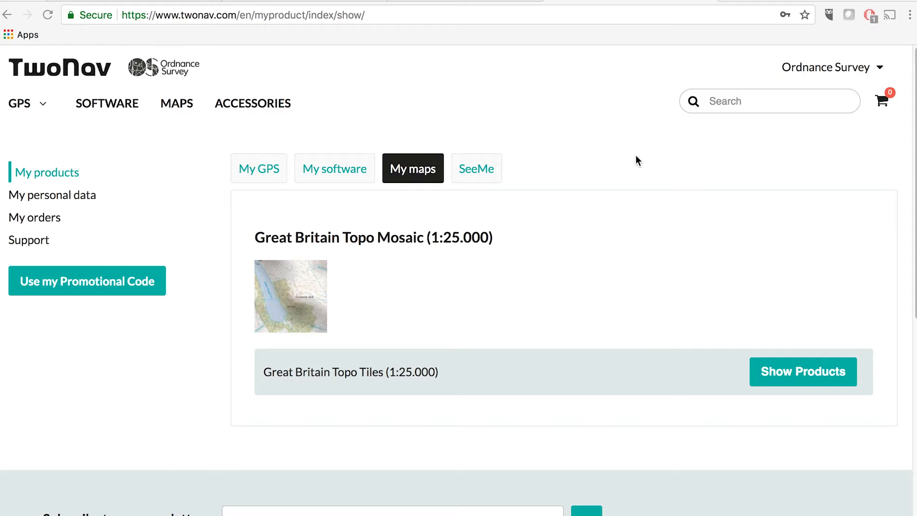
mouse_move(476, 176)
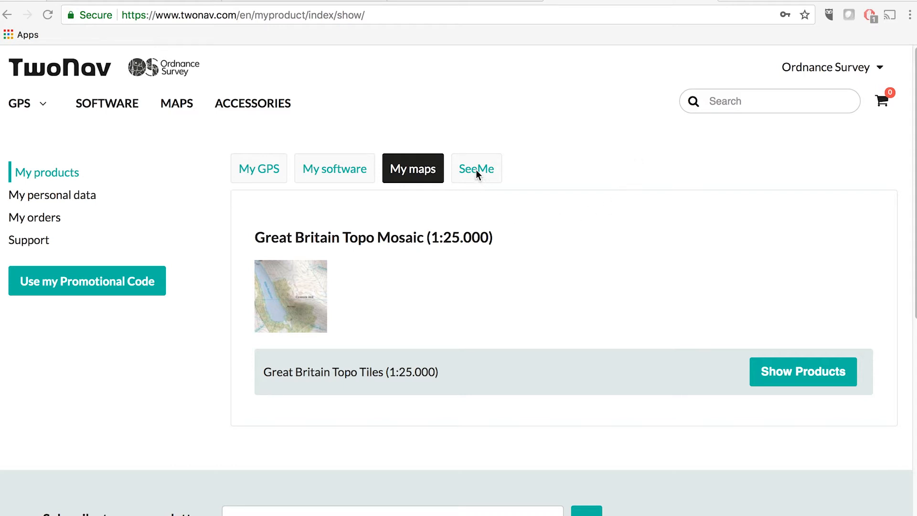
- Show the Aventura2's activated SeeMe service details, expiring 04-12-2018
left_click(476, 168)
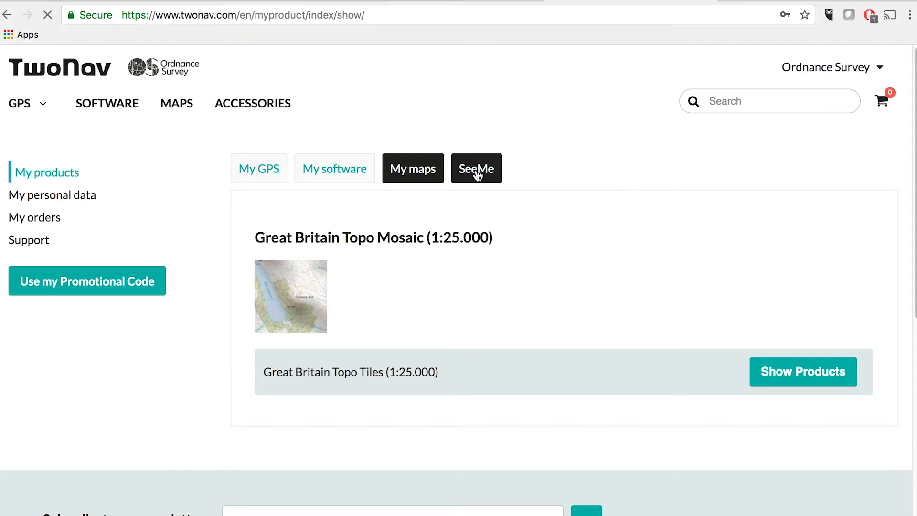
left_click(476, 168)
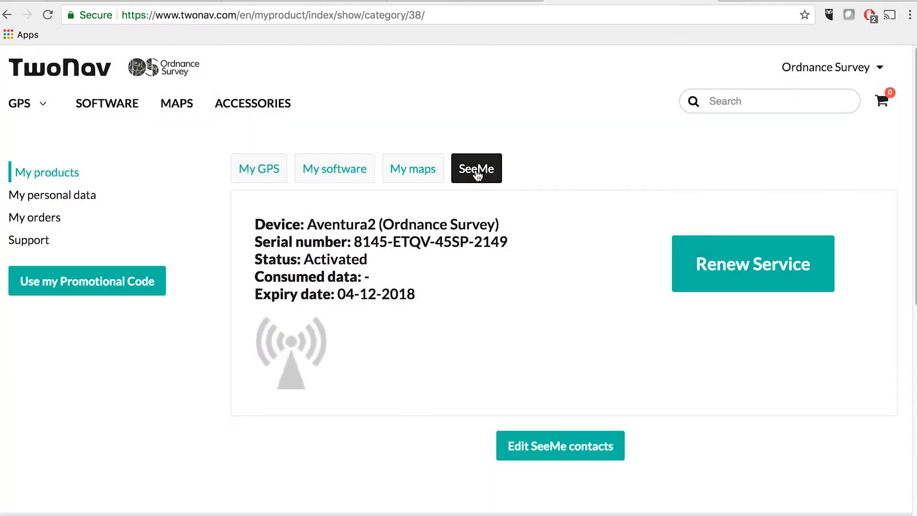
scroll("down", 3)
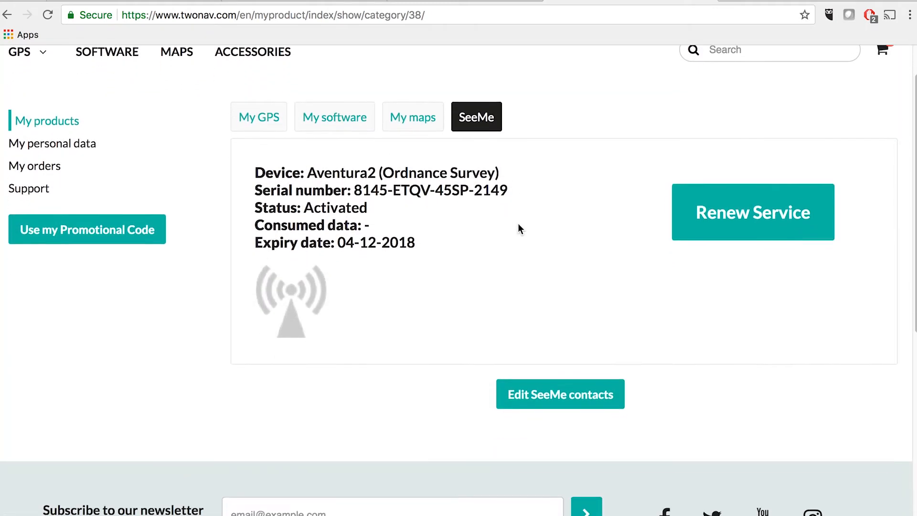
scroll("down", 3)
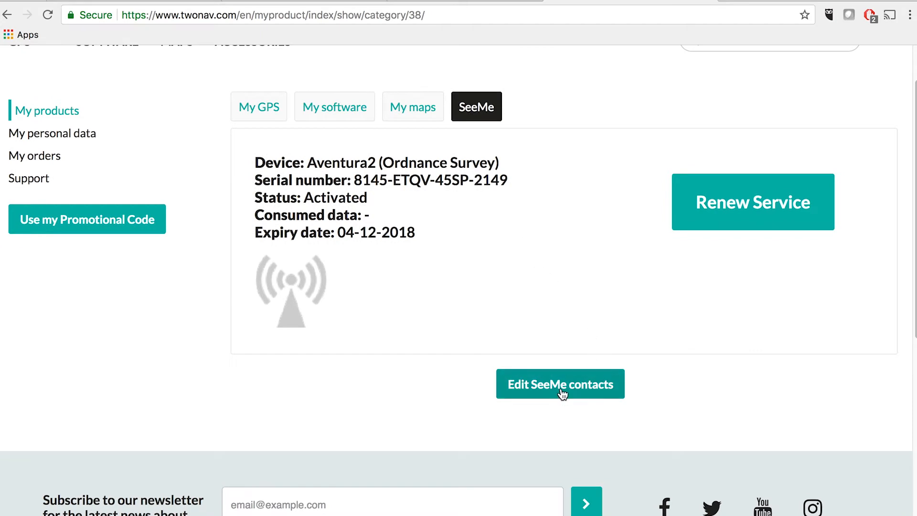
left_click(559, 384)
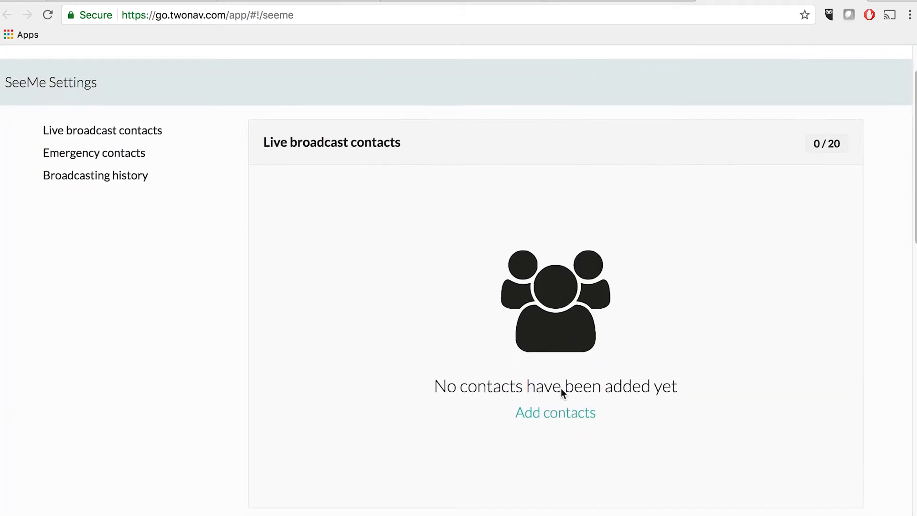
scroll("down", 3)
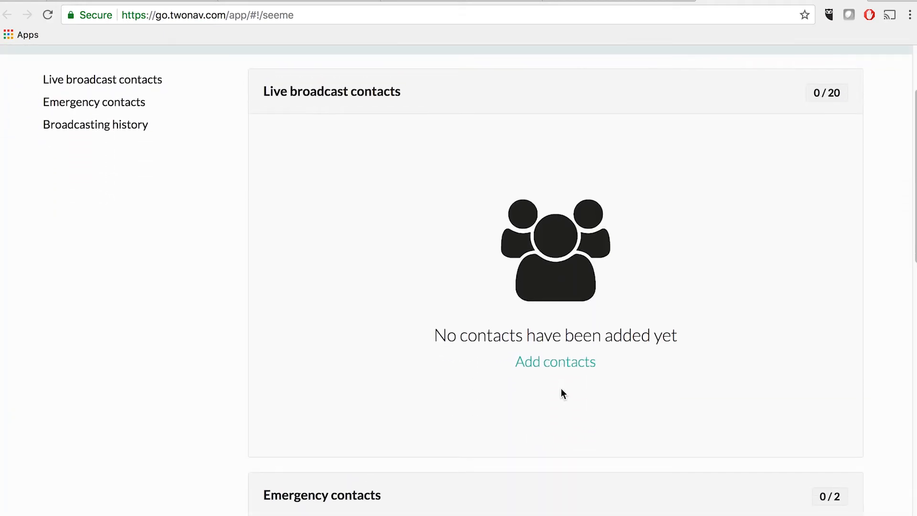
left_click(554, 361)
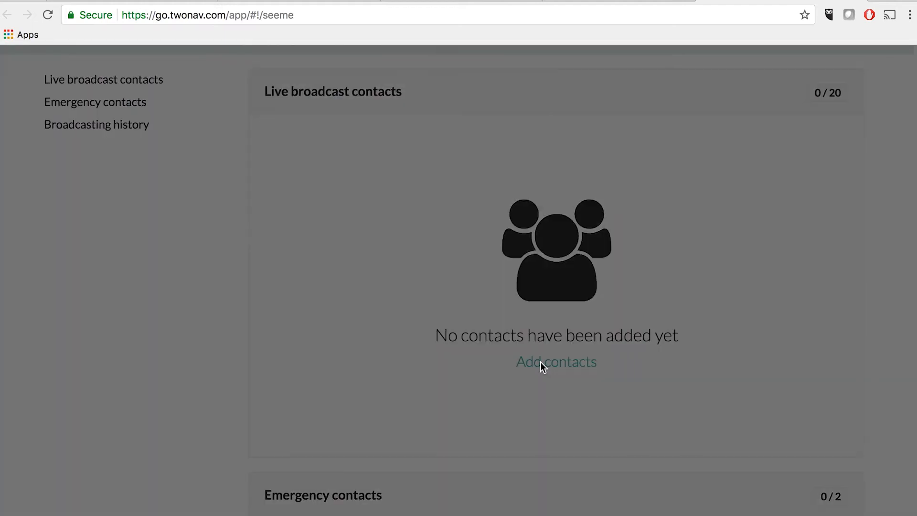
left_click(555, 362)
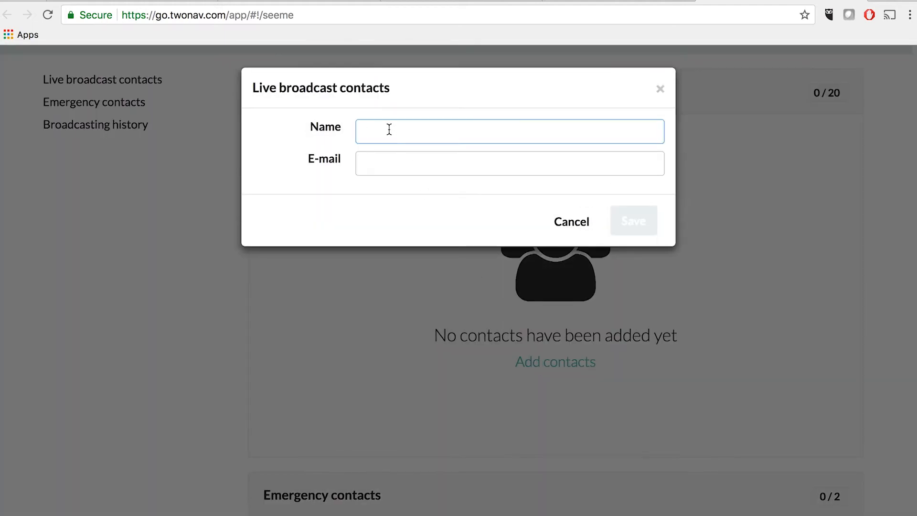
type("Sam")
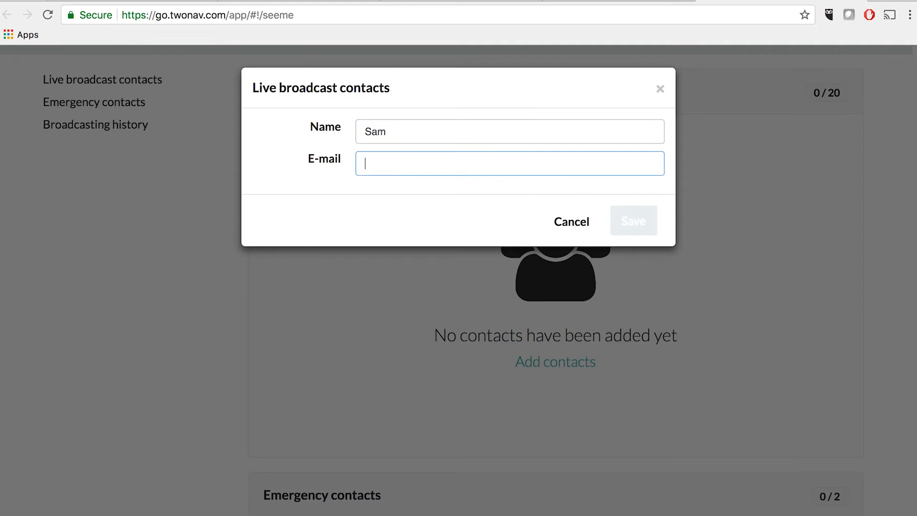
type("sam")
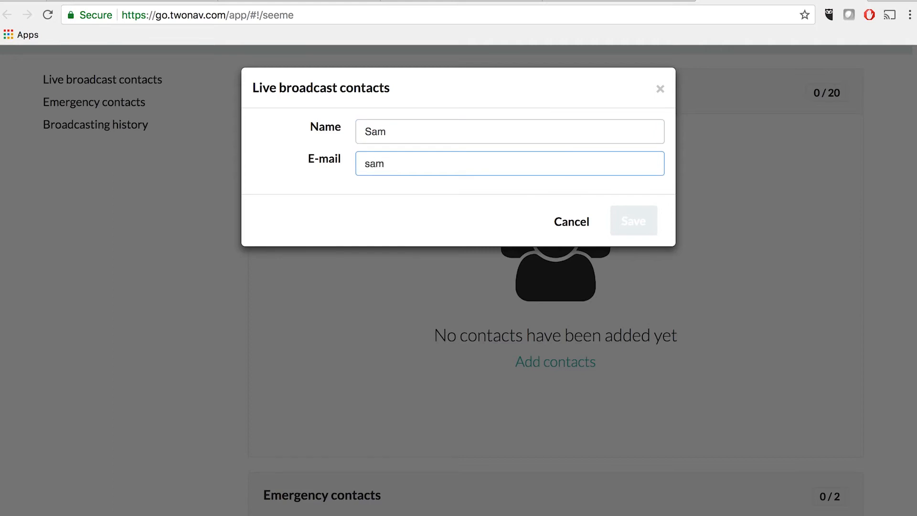
type("@")
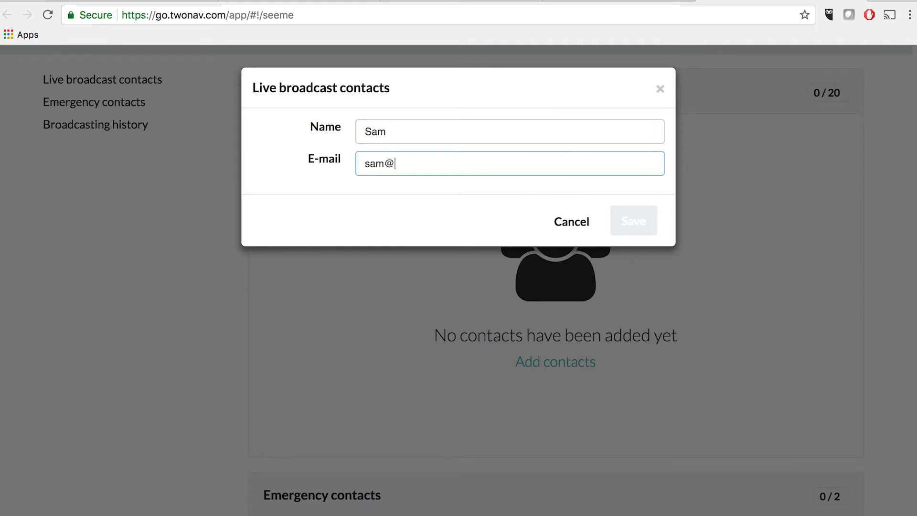
type("test.co.uk")
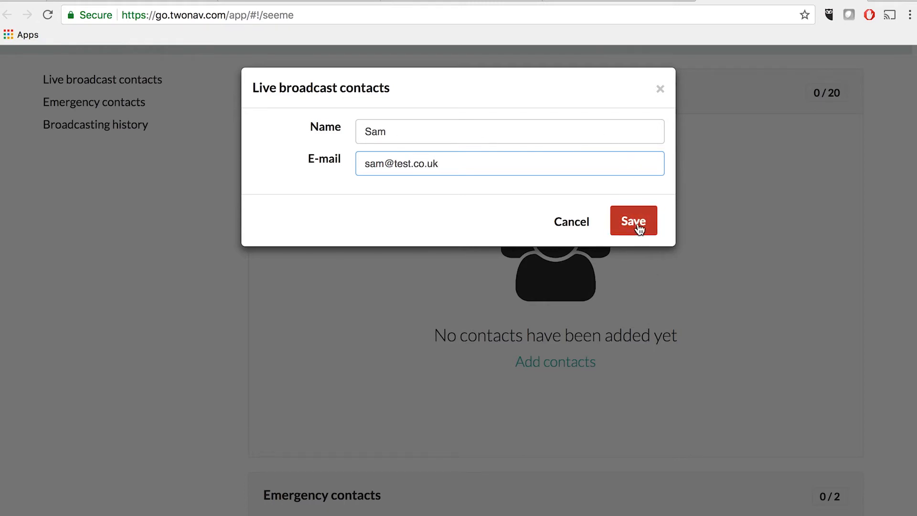
left_click(632, 221)
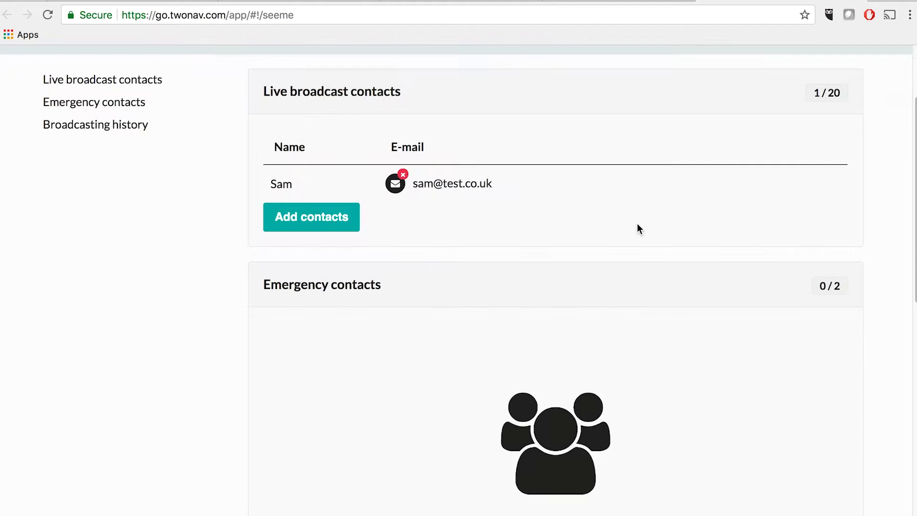
- Add a second broadcast contact dave with a test.co.uk e-mail and save it
scroll("down", 3)
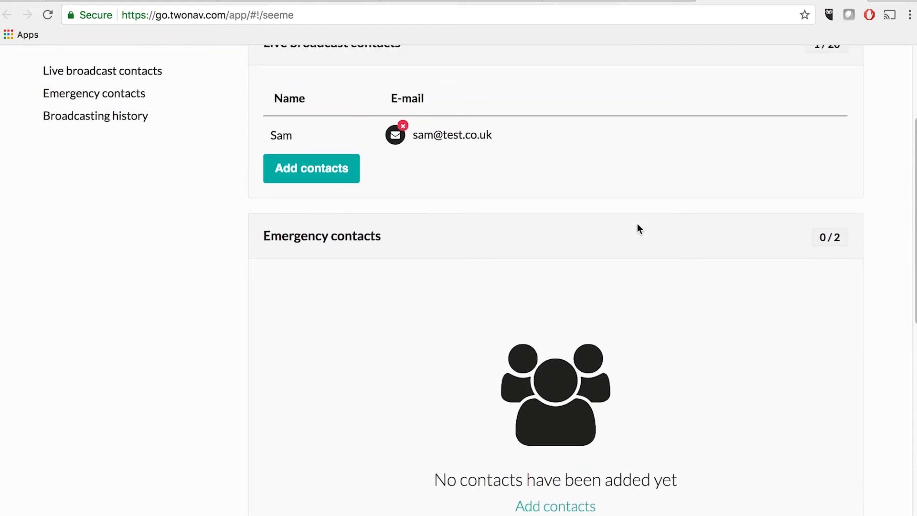
scroll("up", 3)
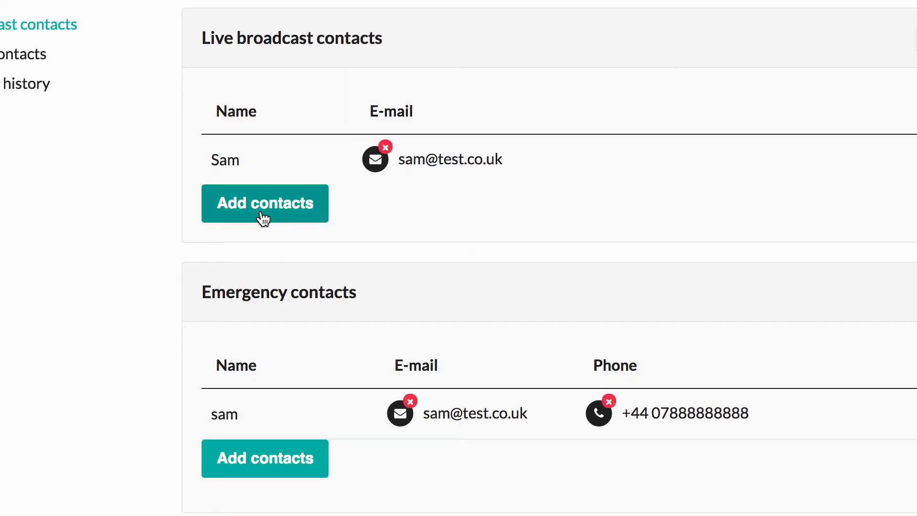
left_click(265, 202)
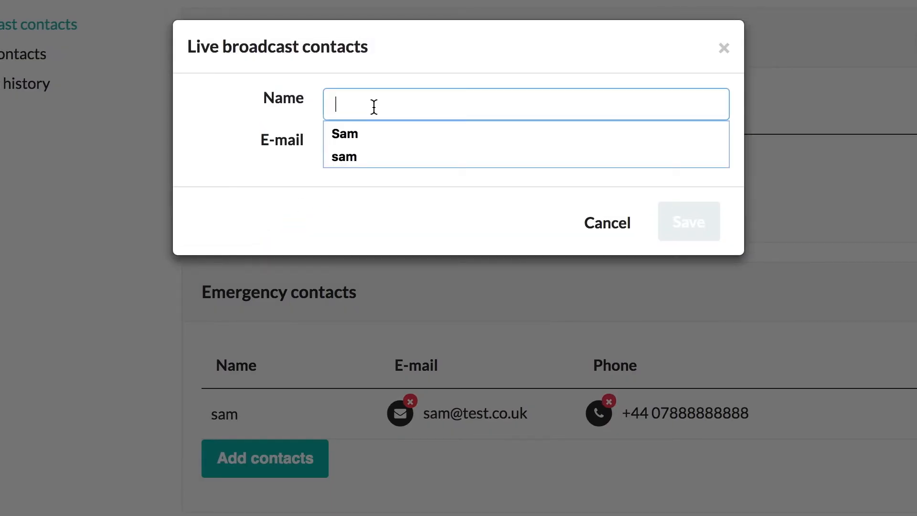
type("dave")
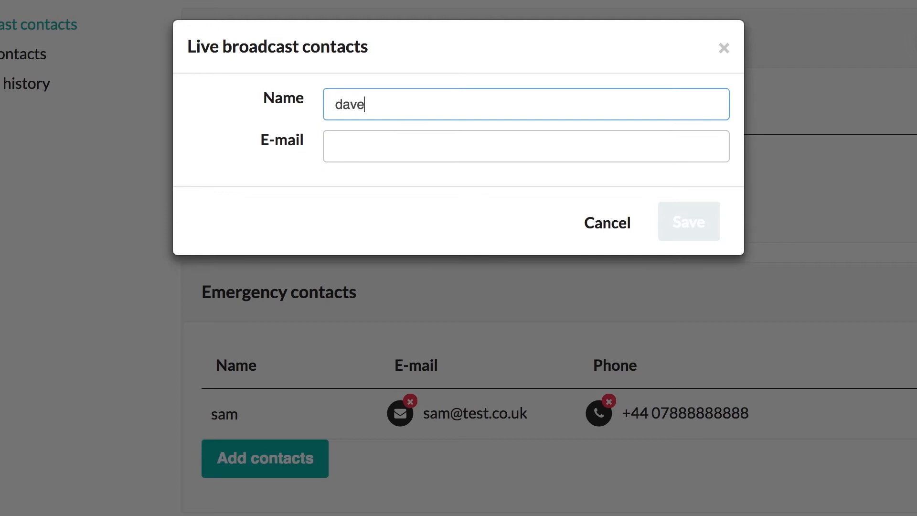
type("dave@t")
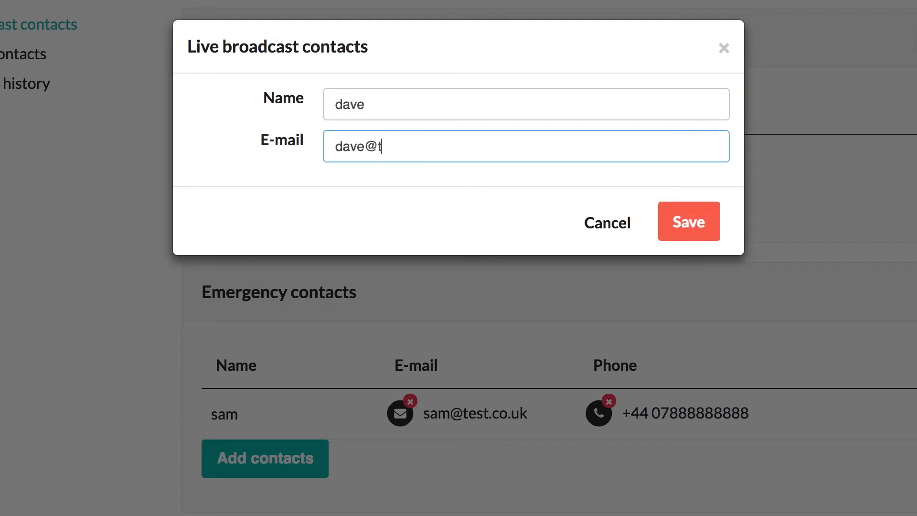
type("est.co.uk")
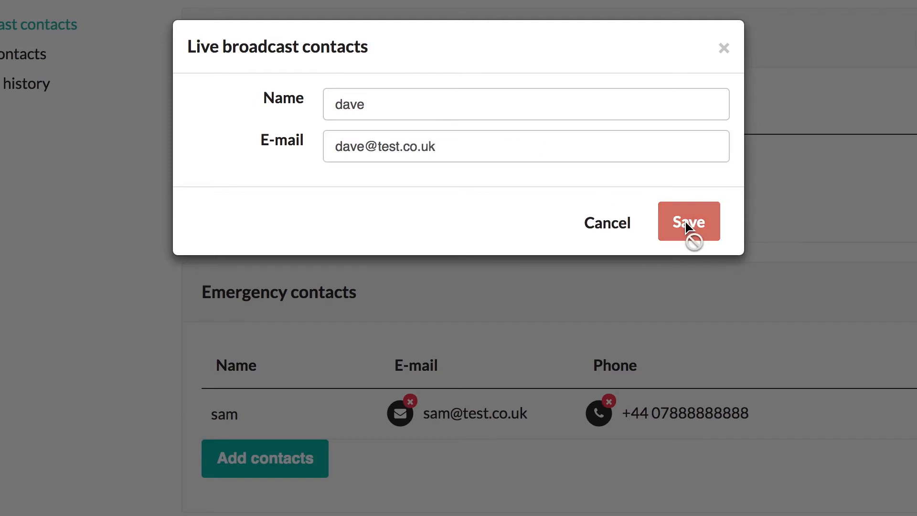
left_click(688, 221)
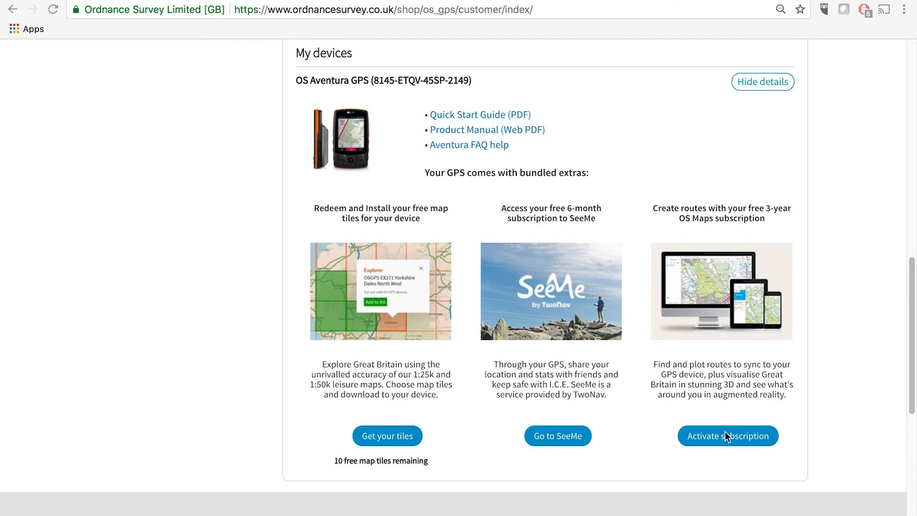
- Activate the free 3-year OS Maps subscription offer and review its page
left_click(728, 435)
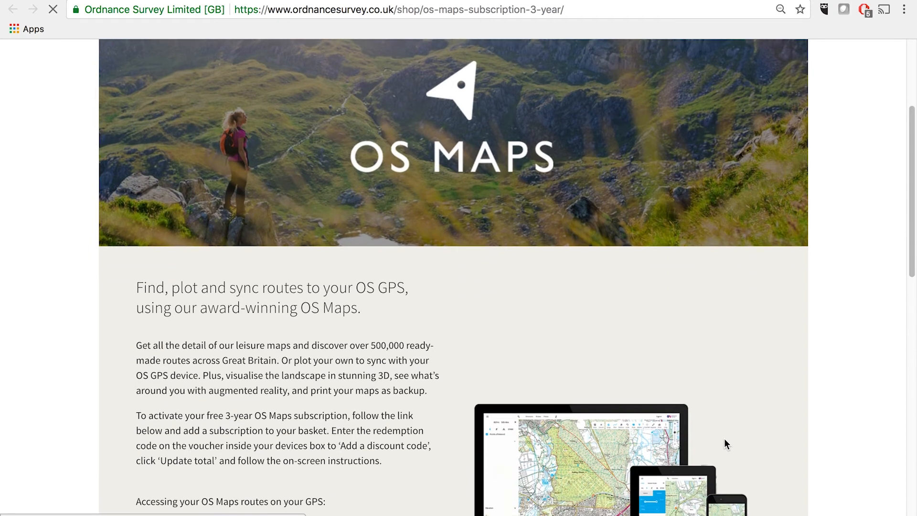
scroll("down", 3)
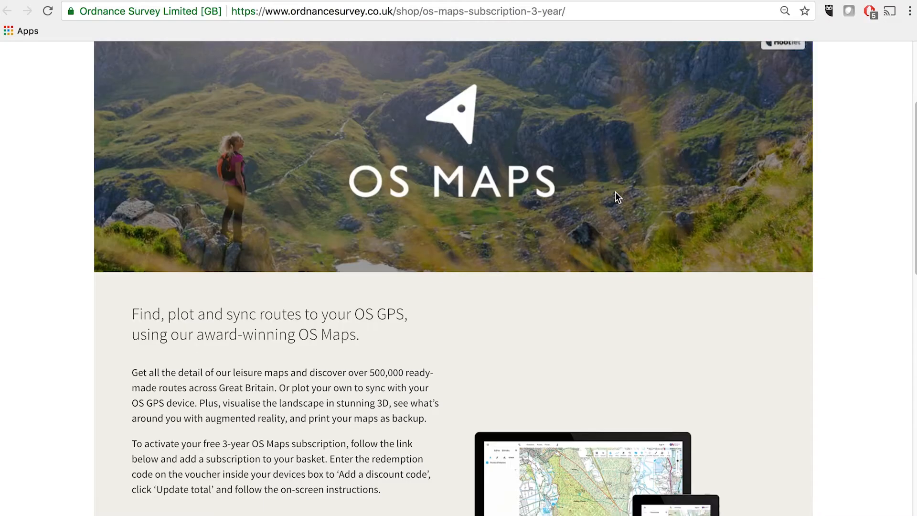
scroll("down", 3)
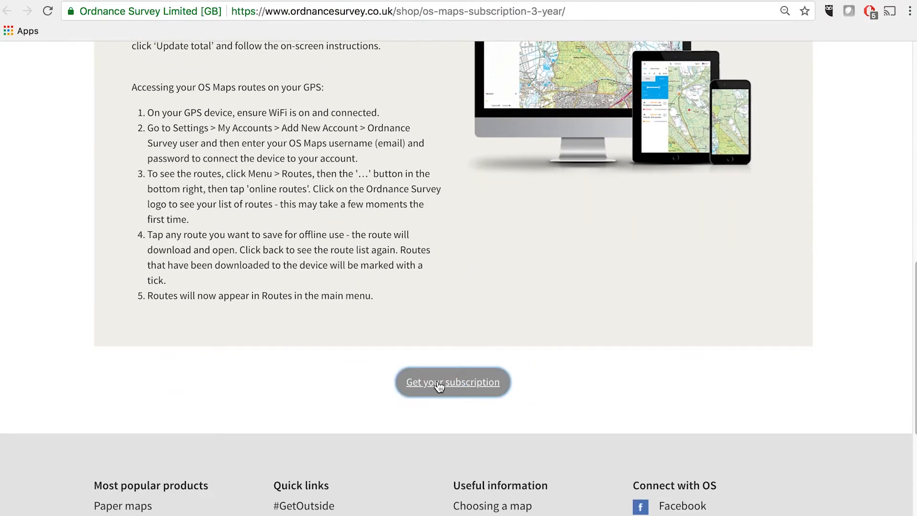
- Add the OS Maps 3 year Premium subscription to the basket and head to checkout
left_click(452, 382)
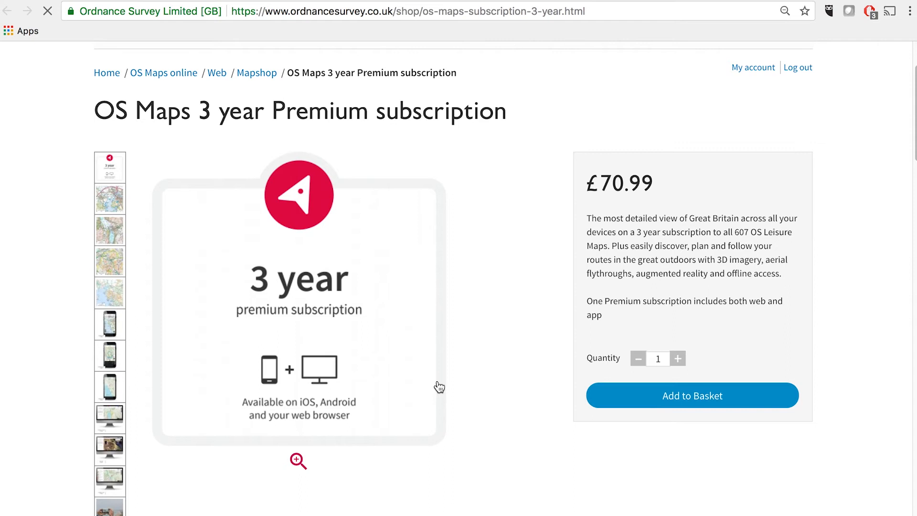
scroll("down", 3)
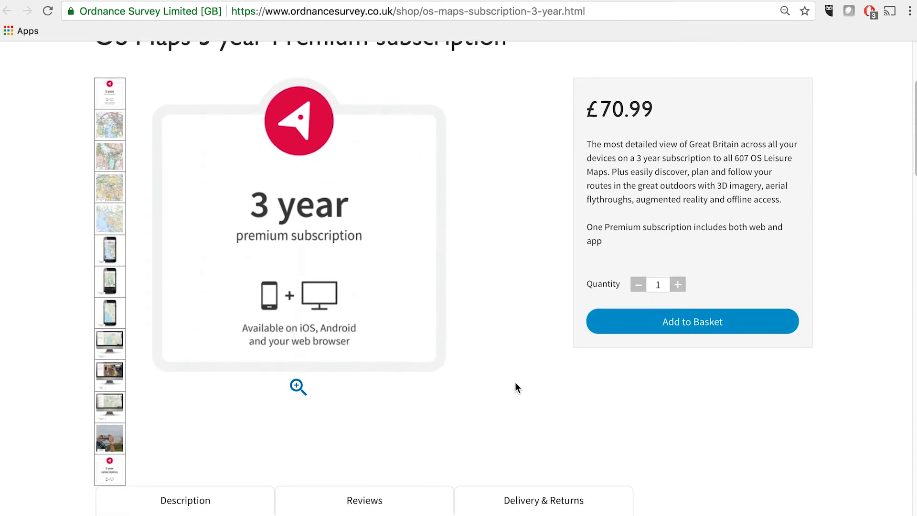
left_click(692, 320)
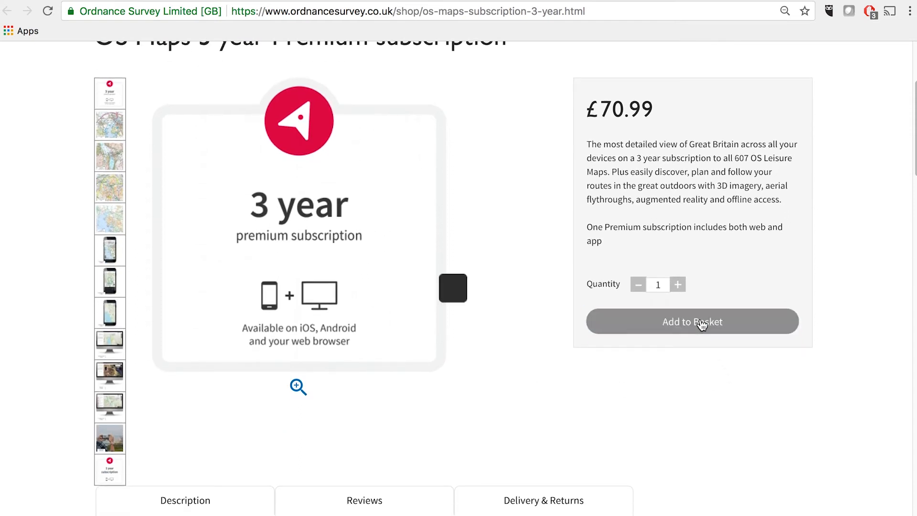
left_click(691, 321)
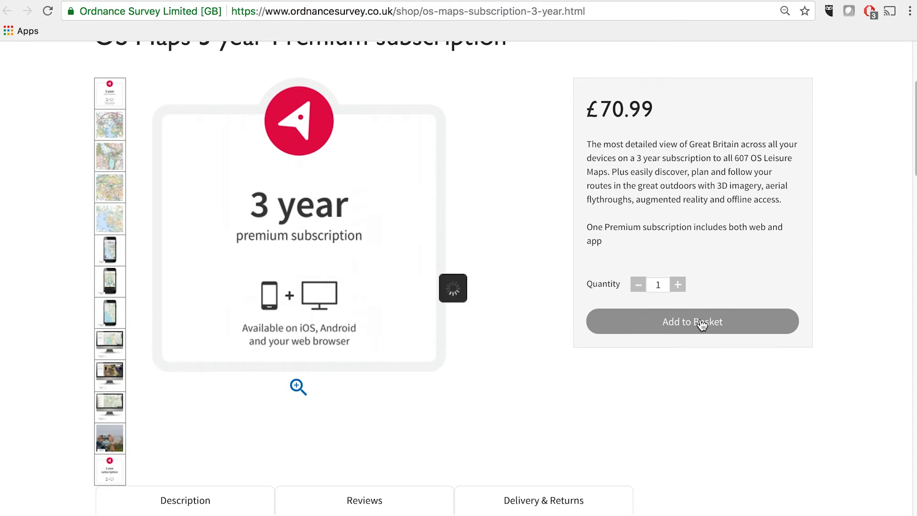
left_click(691, 321)
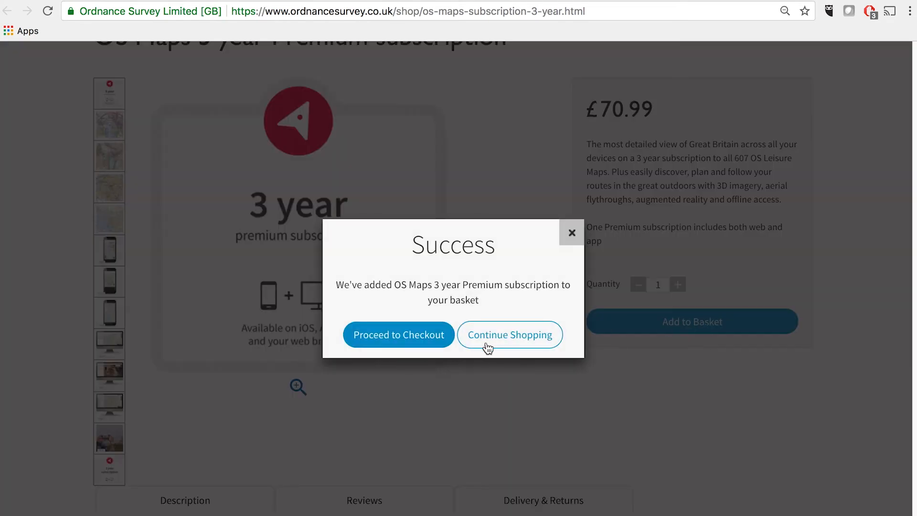
left_click(398, 334)
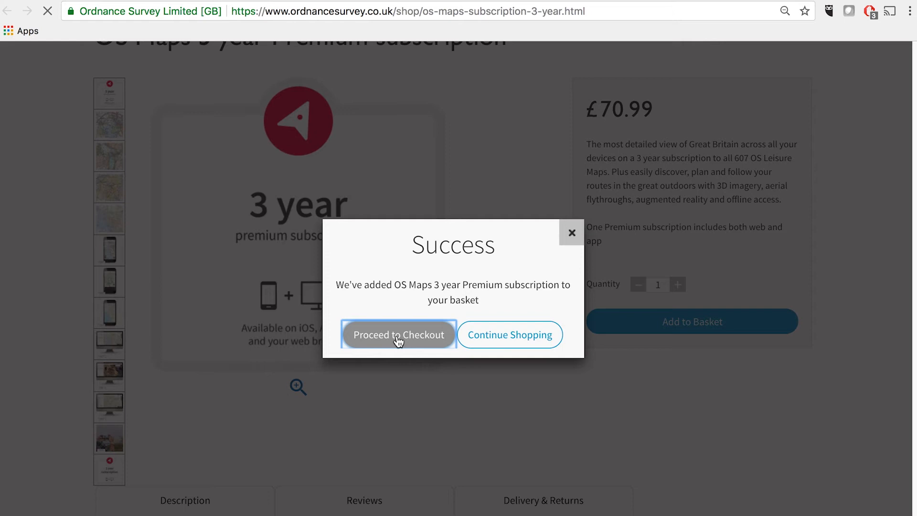
- Proceed to checkout for the £70.99 subscription and start entering discount code 'os'
left_click(398, 334)
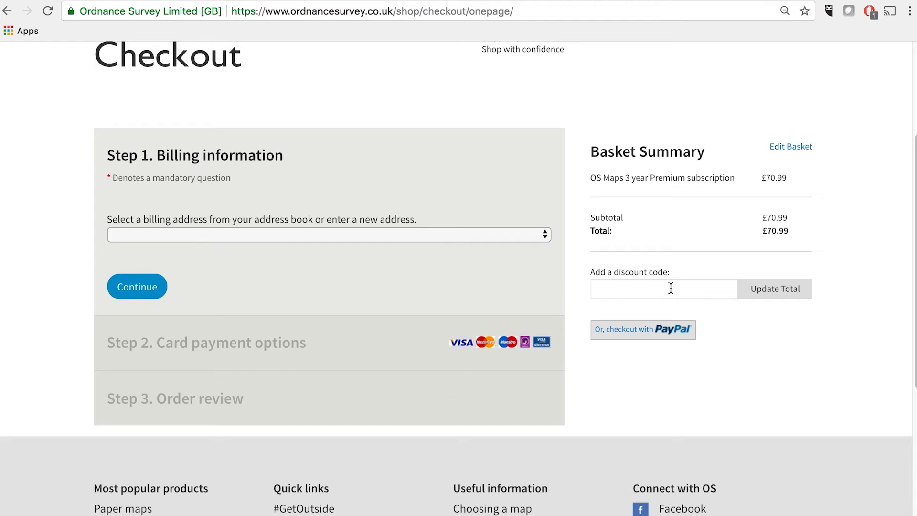
left_click(663, 288)
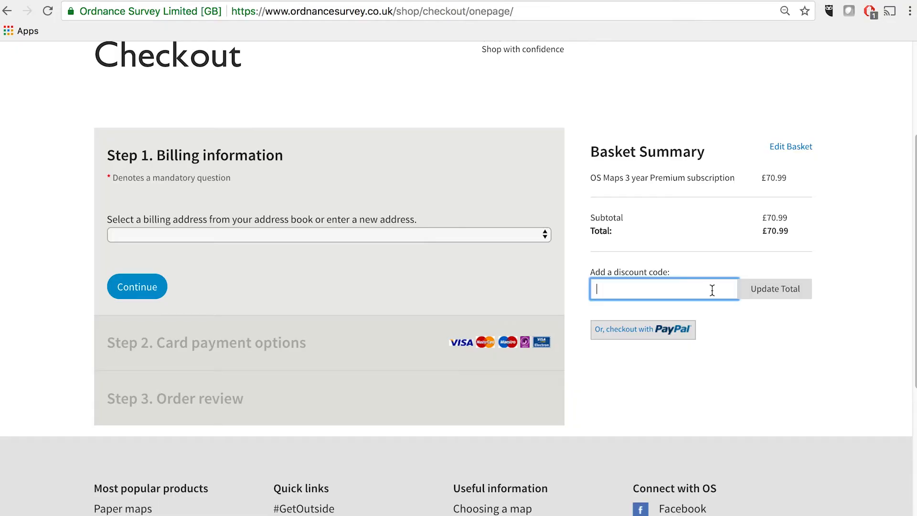
type("os")
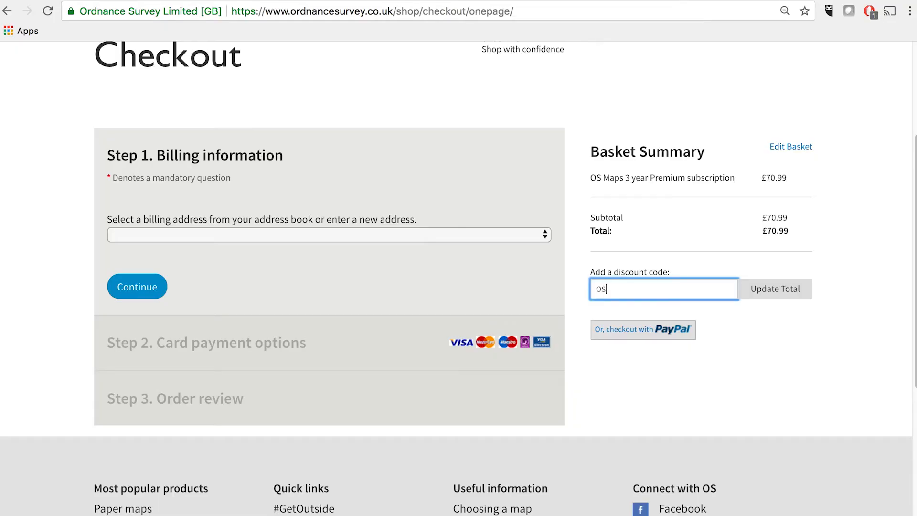